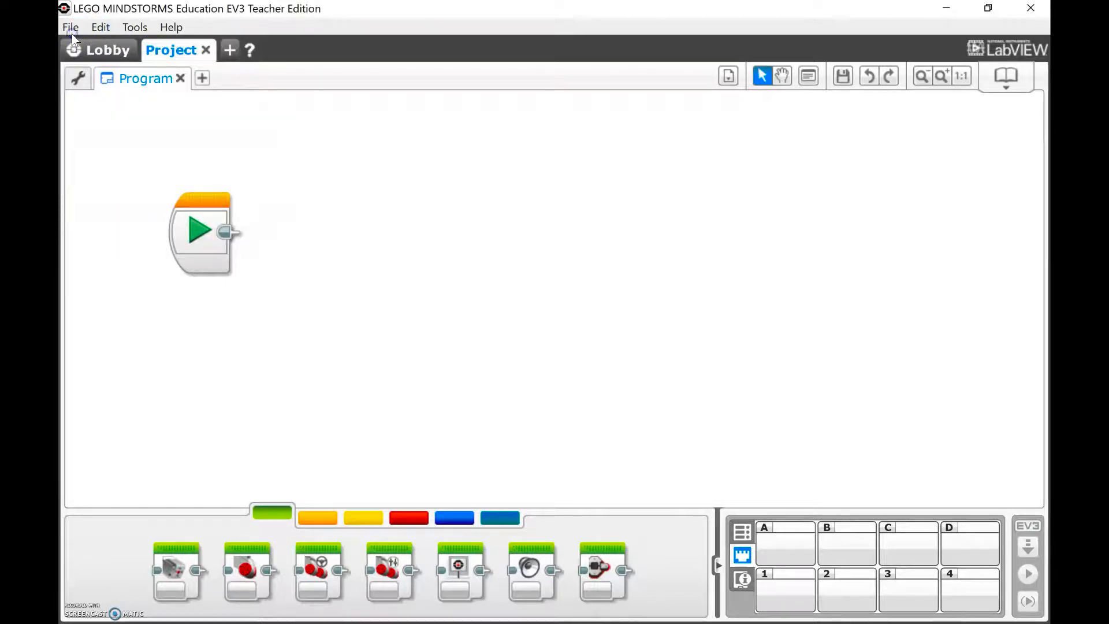
Step: Save the new project as 'Turning 101'
click(69, 27)
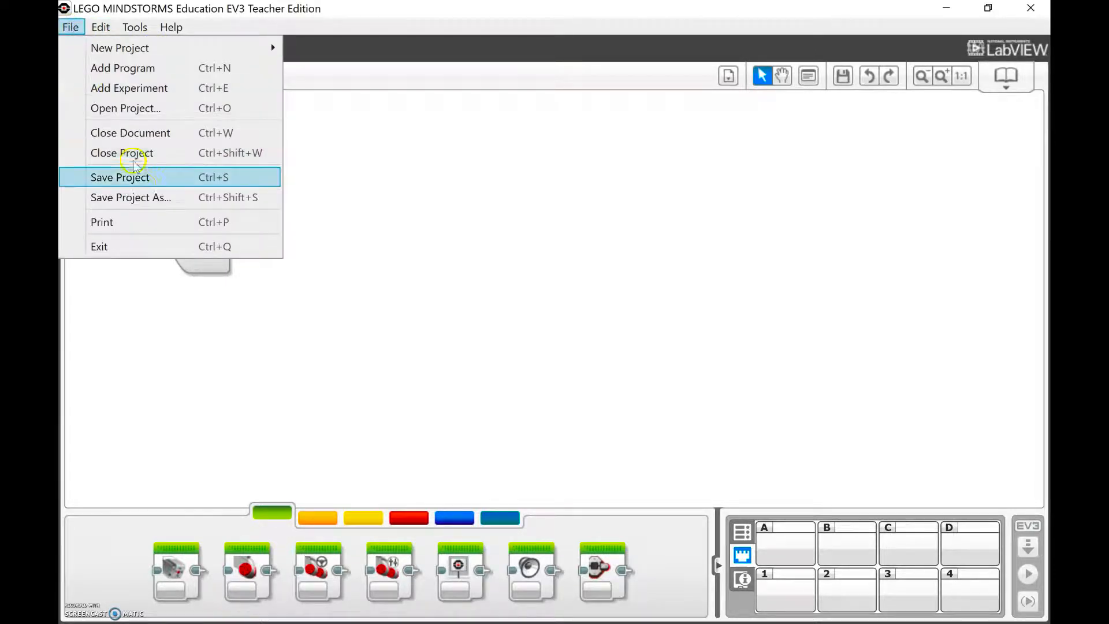
click(131, 198)
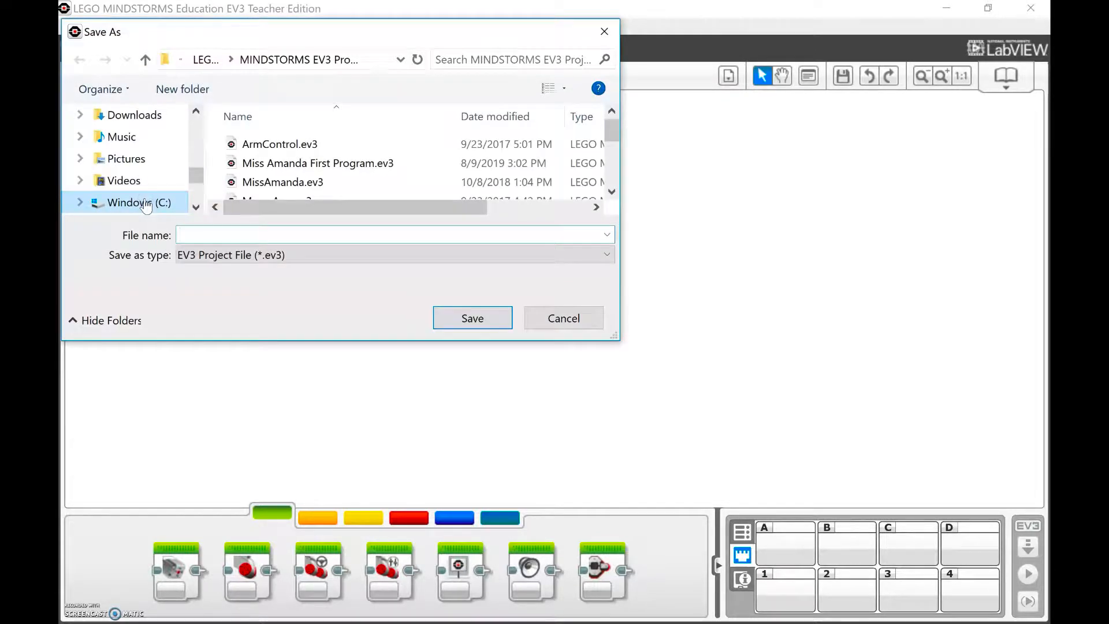
text(Turning 101)
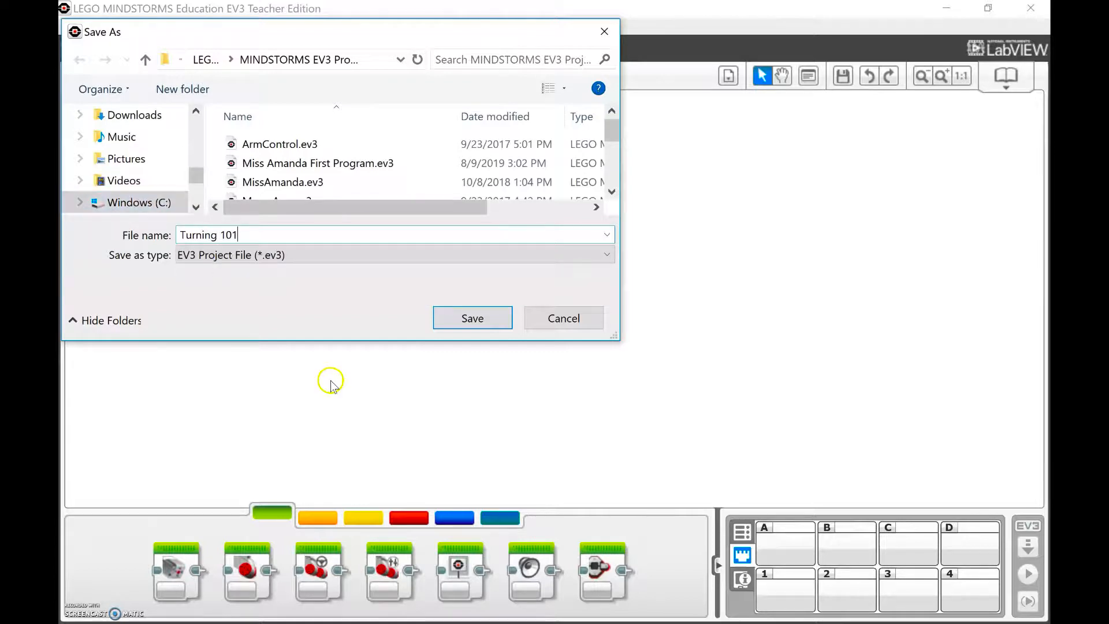
click(472, 318)
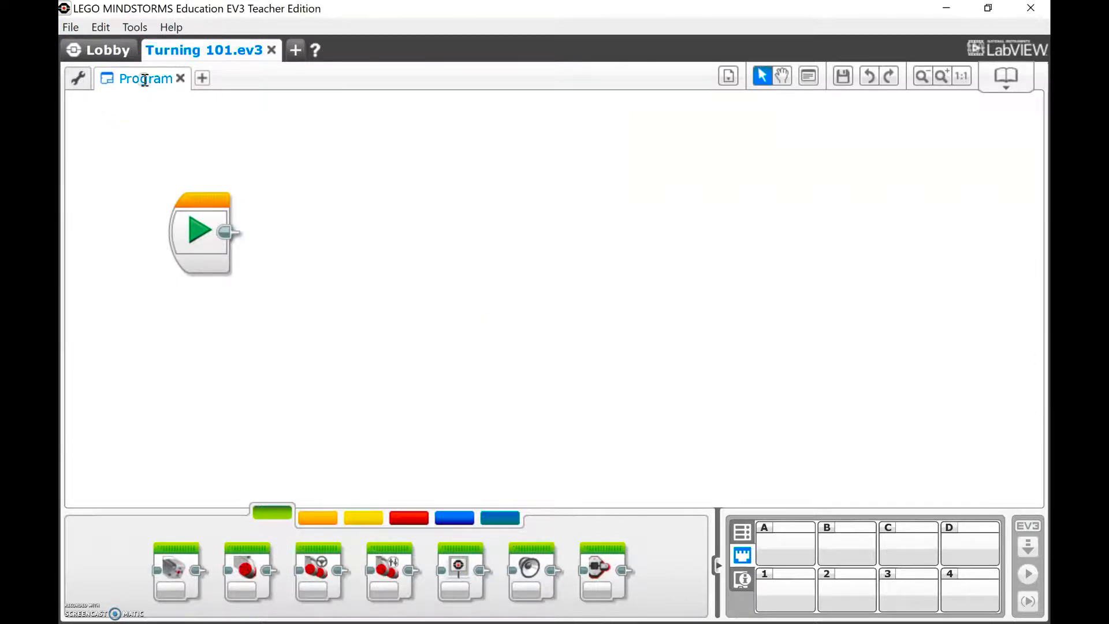
Step: Rename the first program tab to 'Spin Turn'
double_click(145, 78)
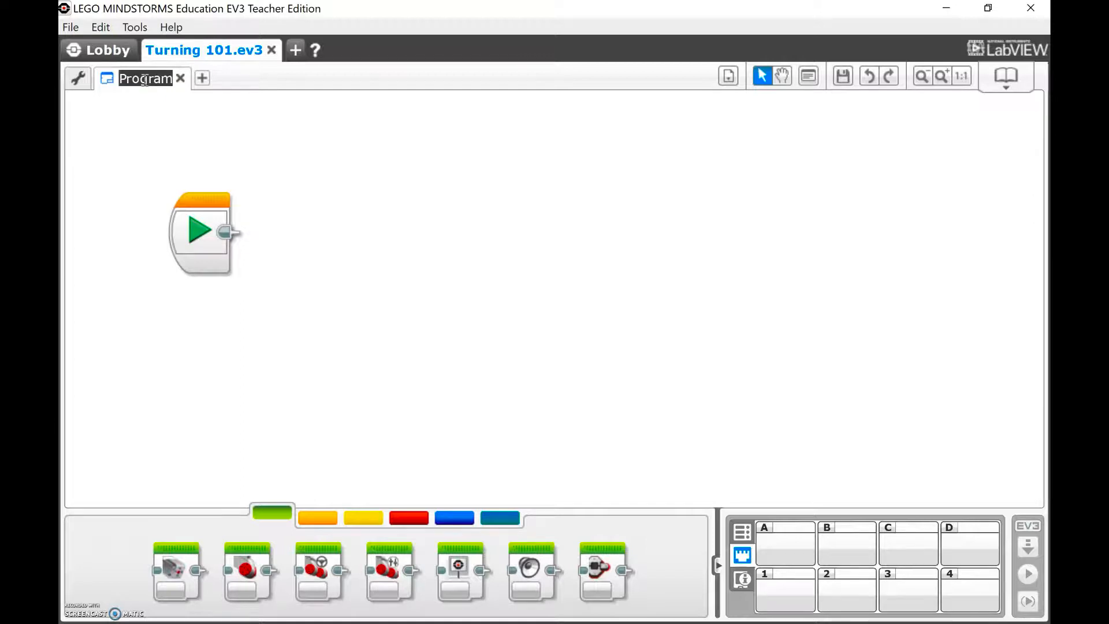
text(Spin Turn)
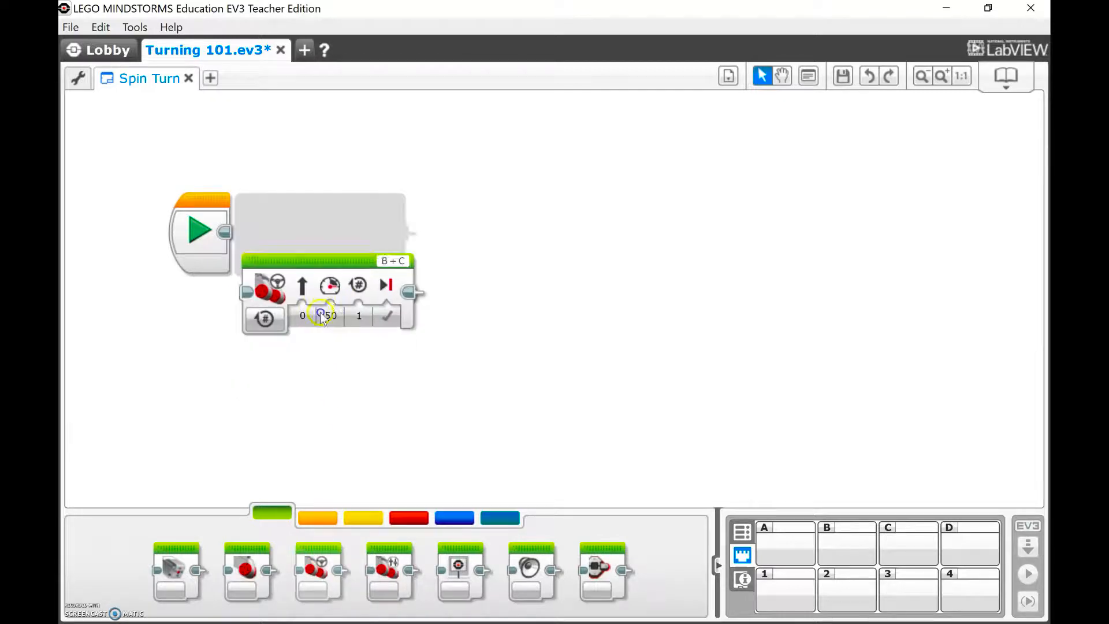
Step: Attach a Move Steering block after Start with steering 100 and 5 rotations
drag(325, 286, 325, 233)
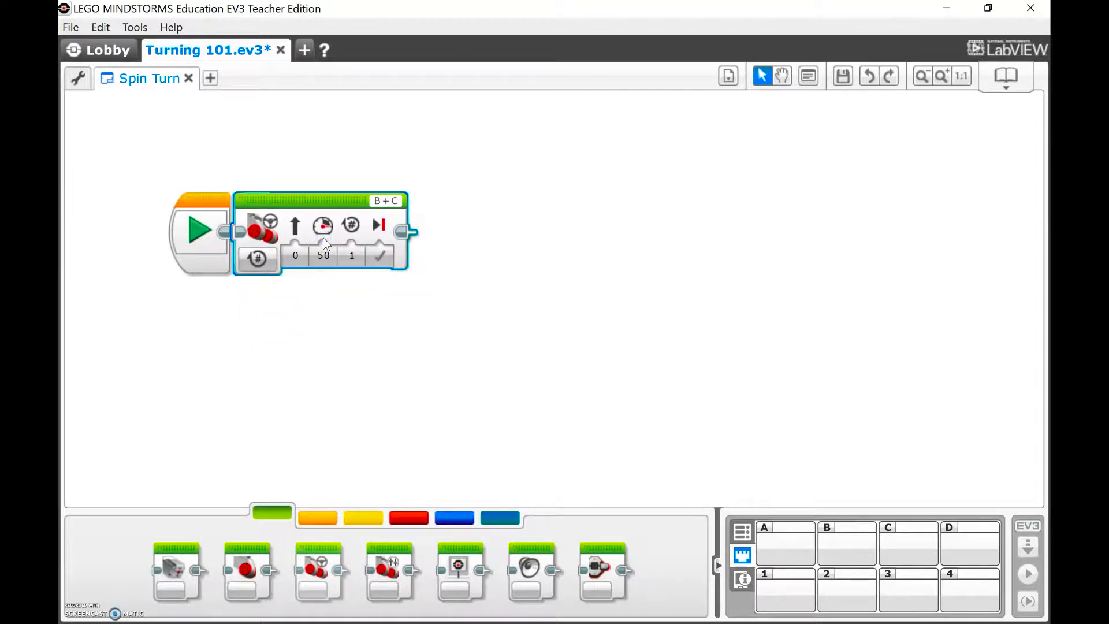
mouse_move(419, 319)
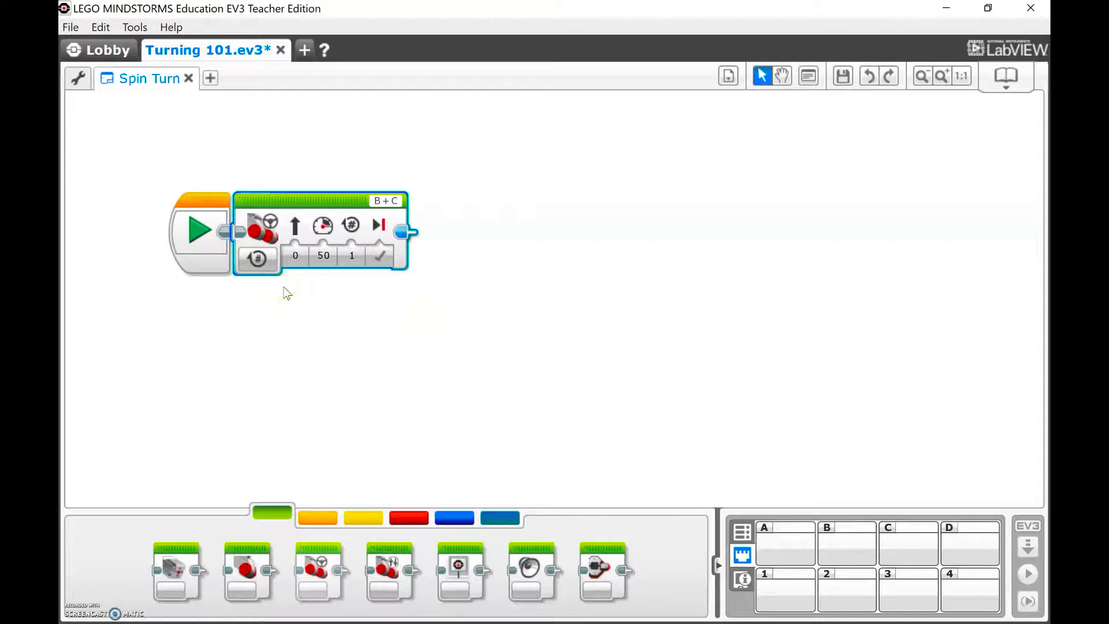
mouse_move(257, 257)
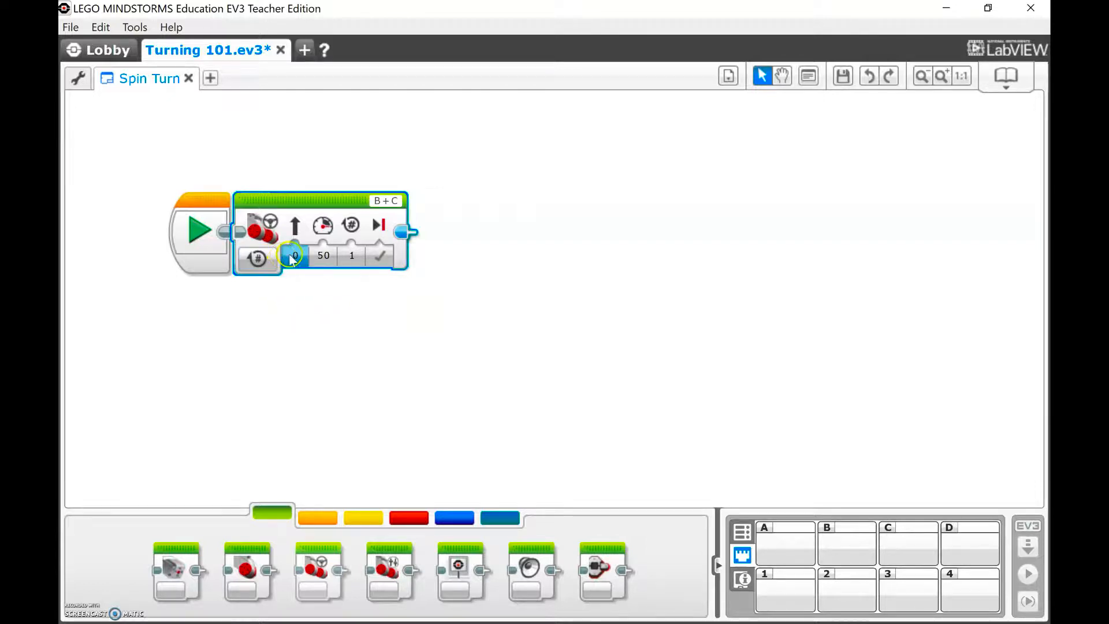
click(293, 256)
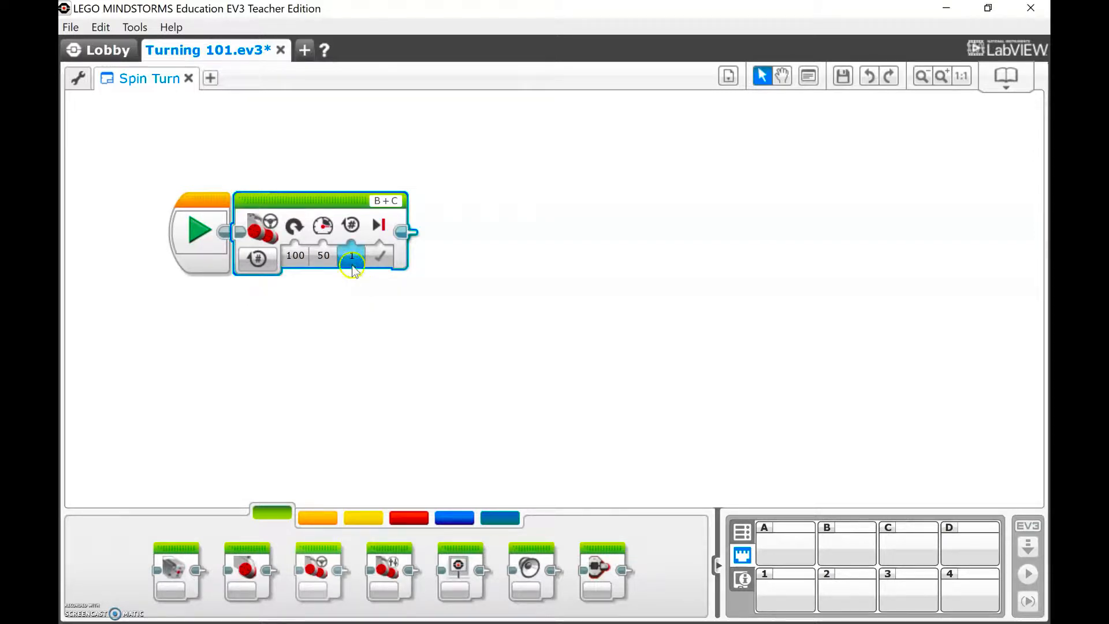
click(350, 256)
text(5)
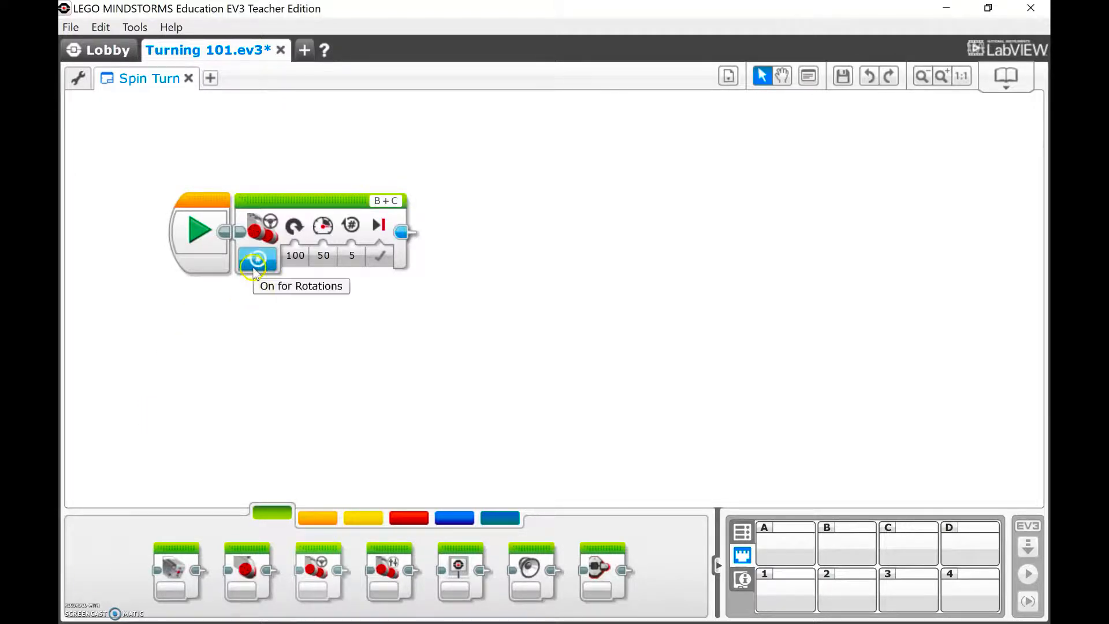
Step: Switch the Spin Turn steering block to On for Degrees at 740 degrees
click(256, 256)
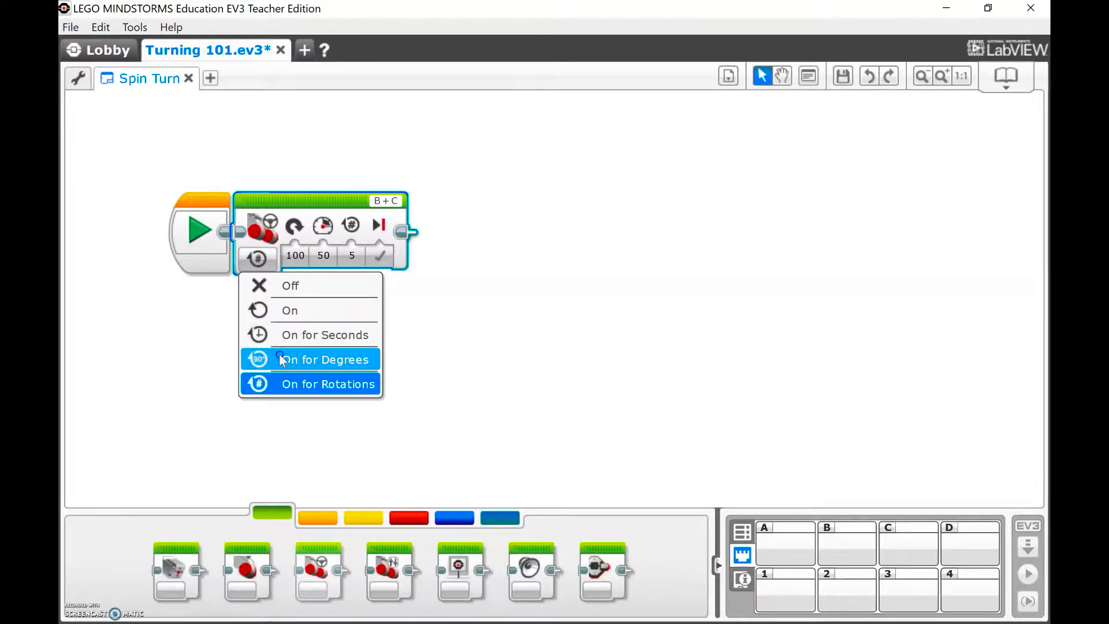
click(324, 359)
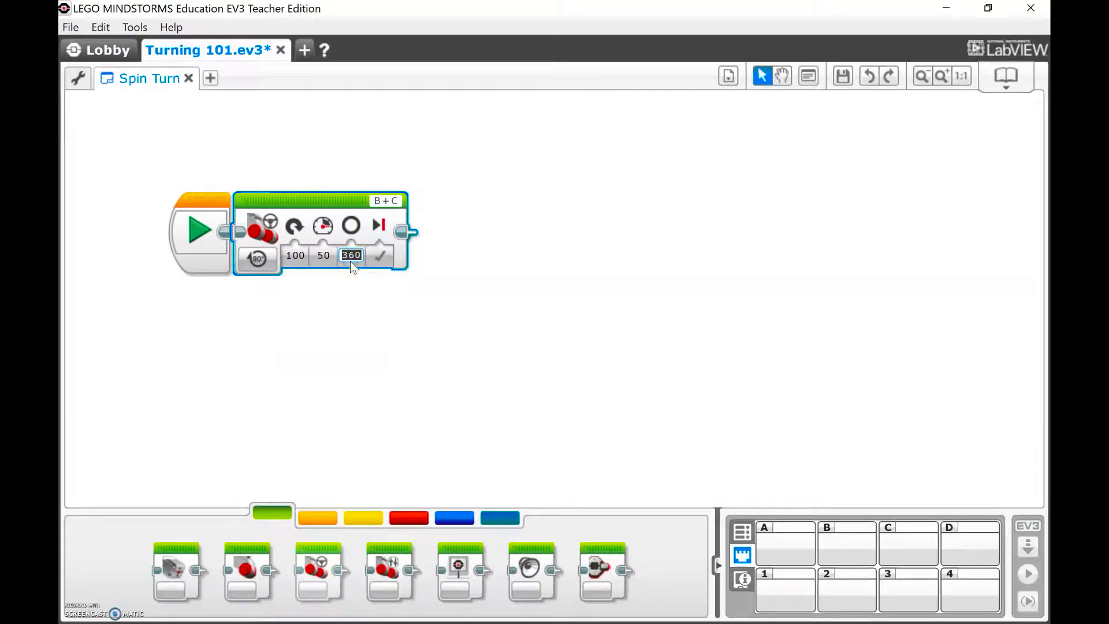
text(740)
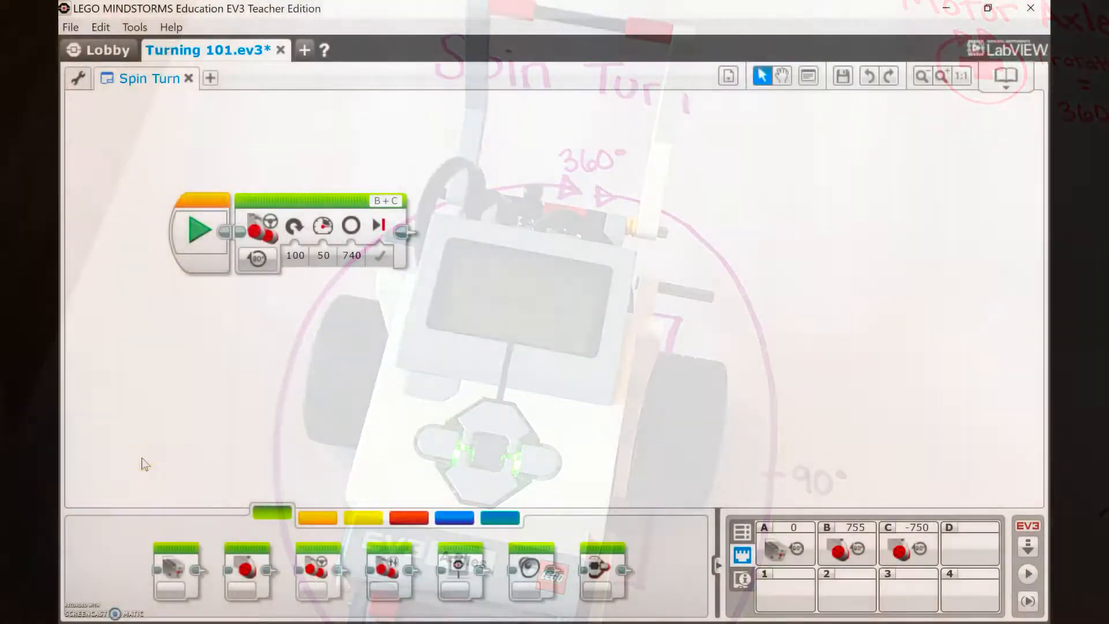
mouse_move(210, 76)
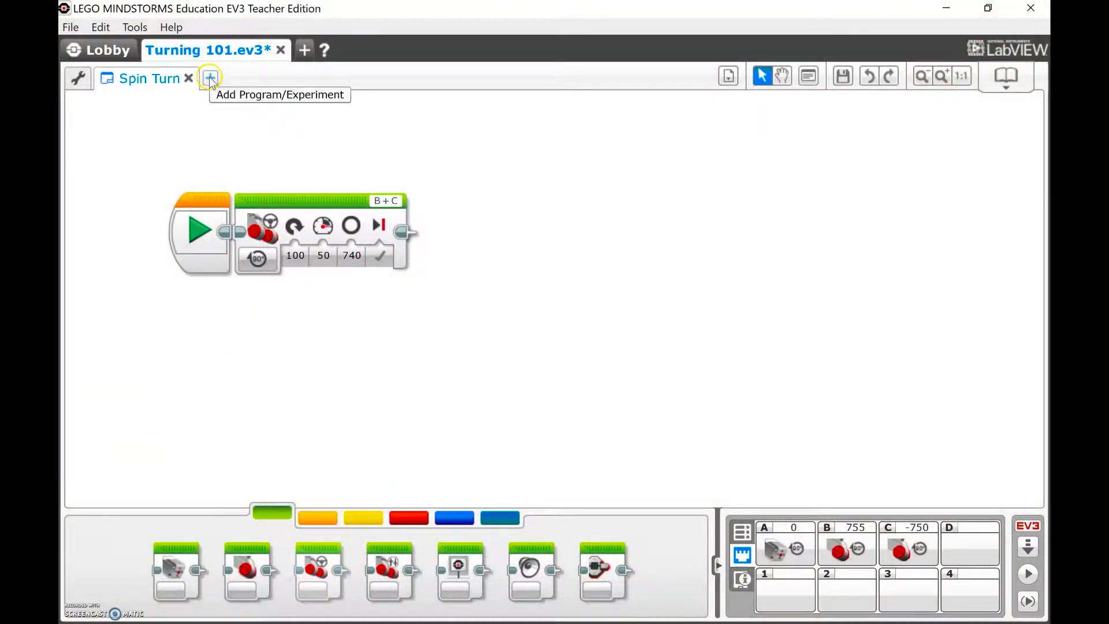
Step: Add a new program named 'U Turn' with a Move Steering block
click(211, 78)
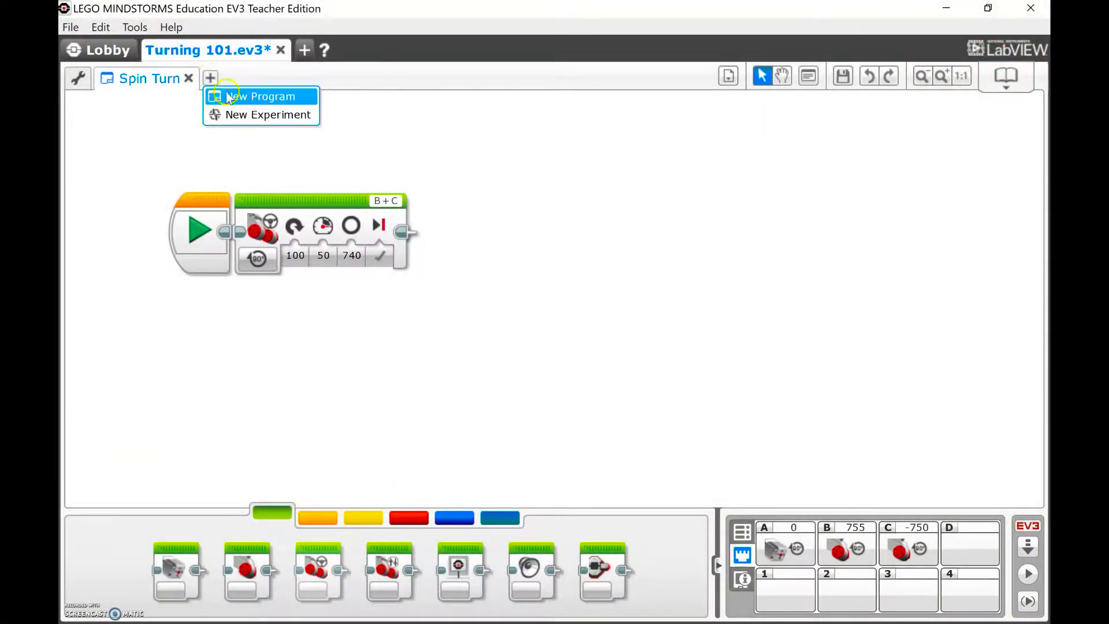
click(261, 96)
text(U Turn)
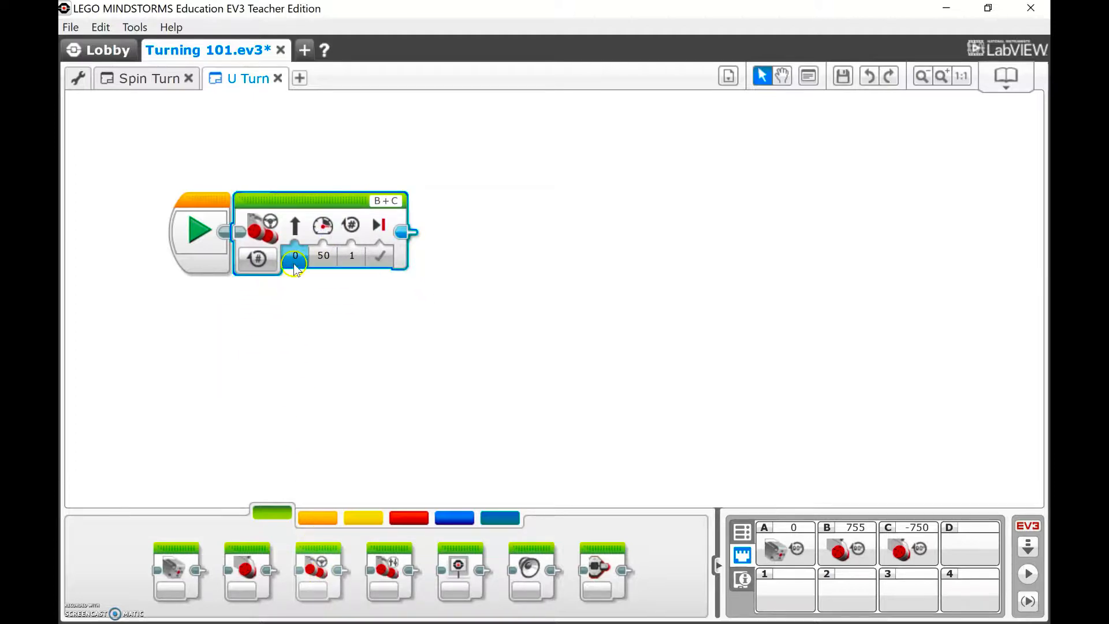
Step: Slide the U Turn block's steering to 50 and set rotations to 5
click(295, 255)
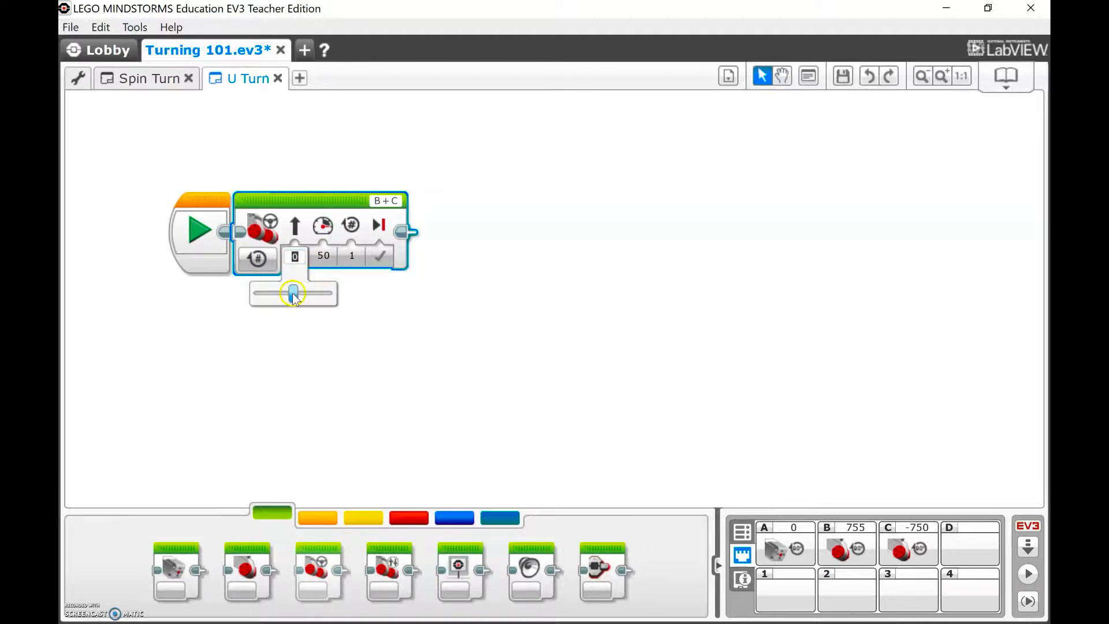
drag(292, 292, 311, 293)
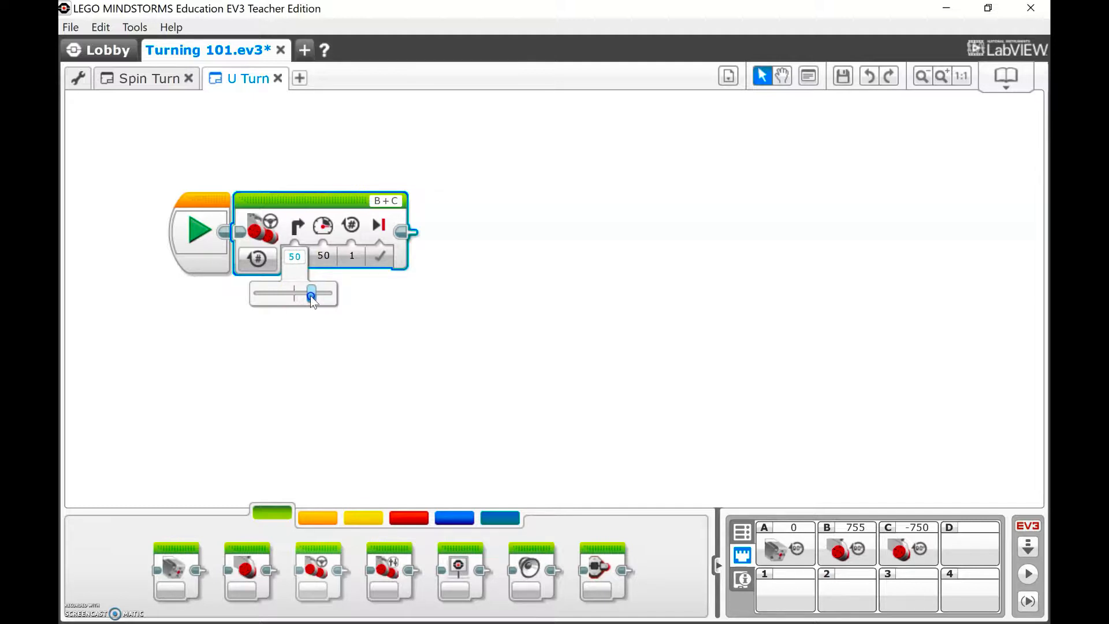
drag(309, 293, 311, 294)
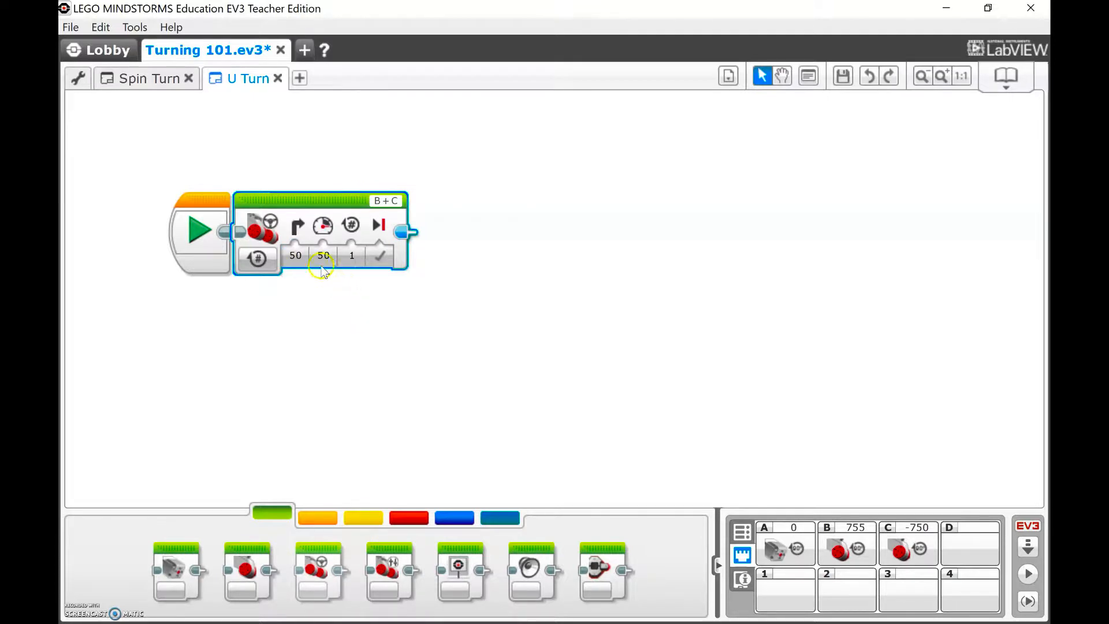
click(322, 255)
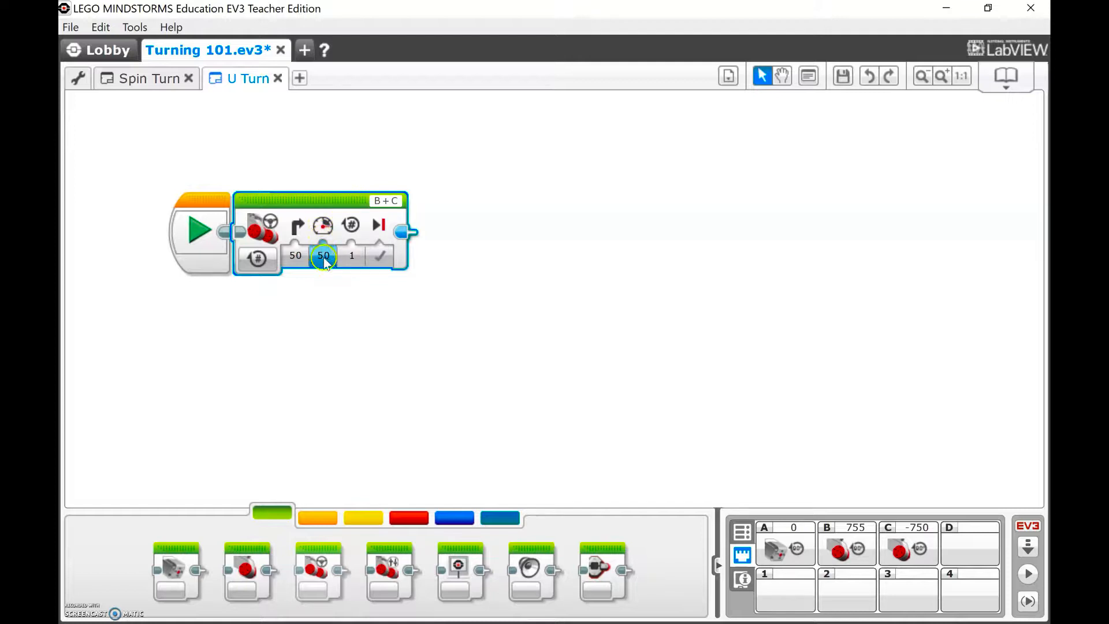
click(352, 255)
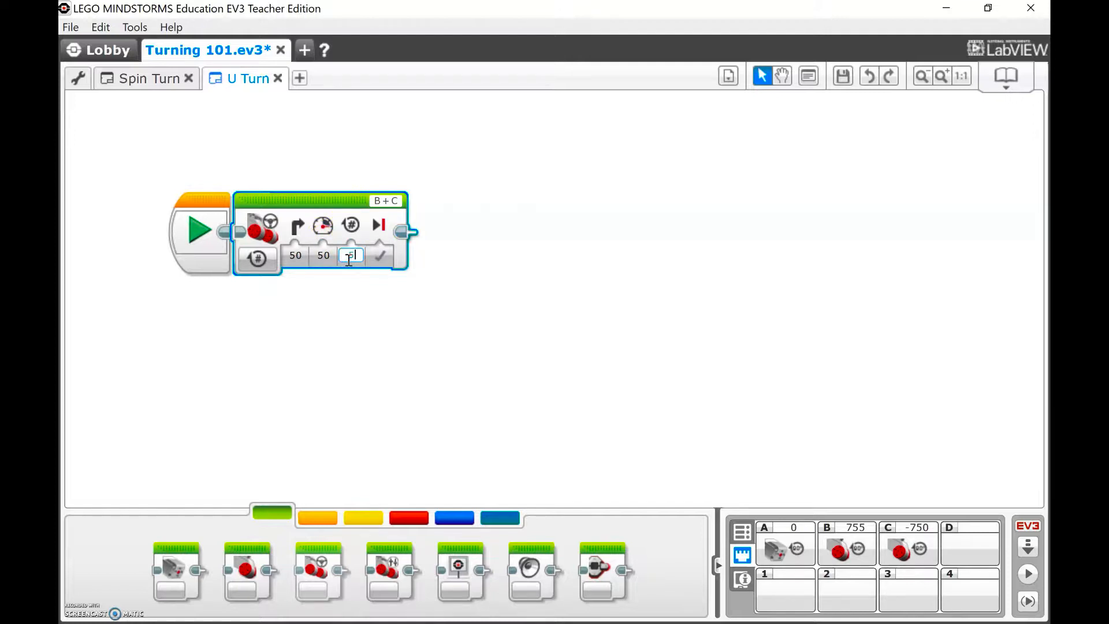
text(5)
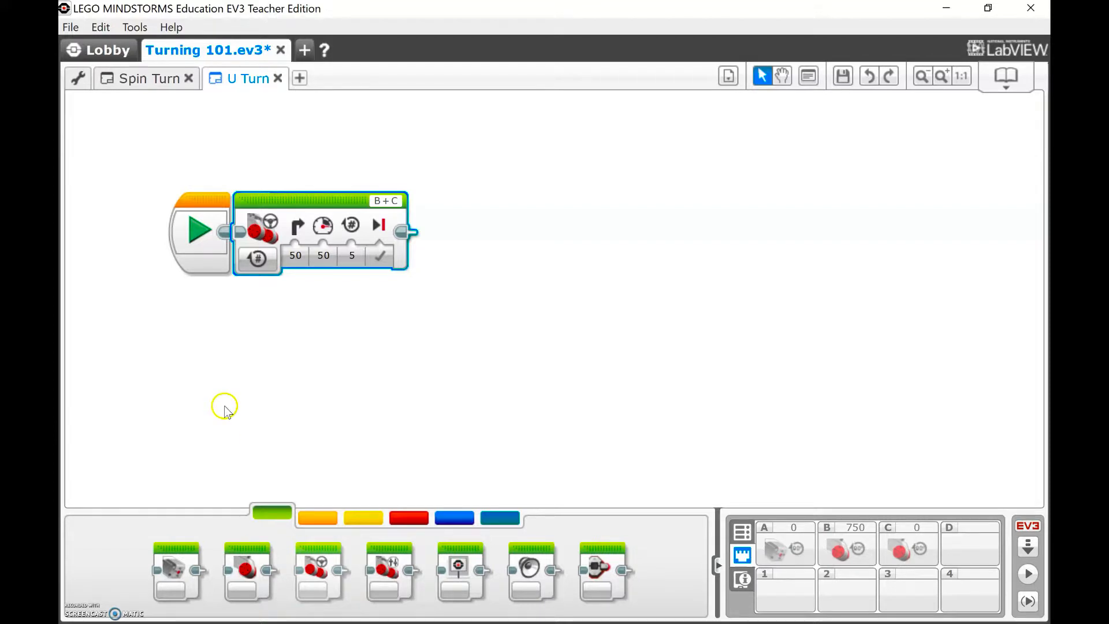
Step: Switch the U Turn steering block to On for Degrees at 750 degrees
click(256, 255)
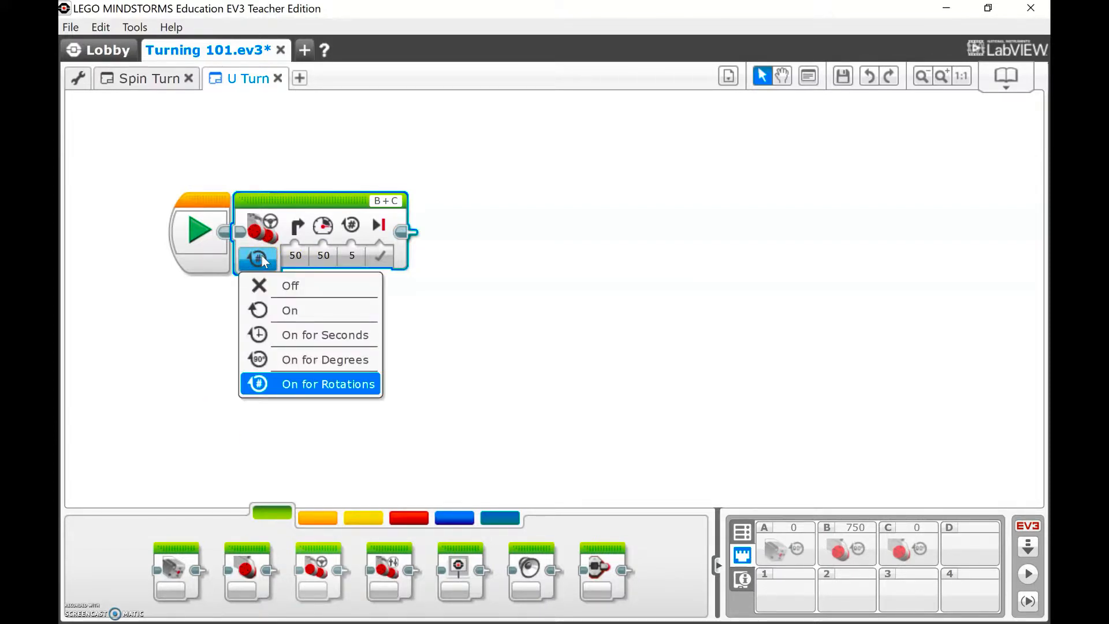
click(325, 359)
text(750)
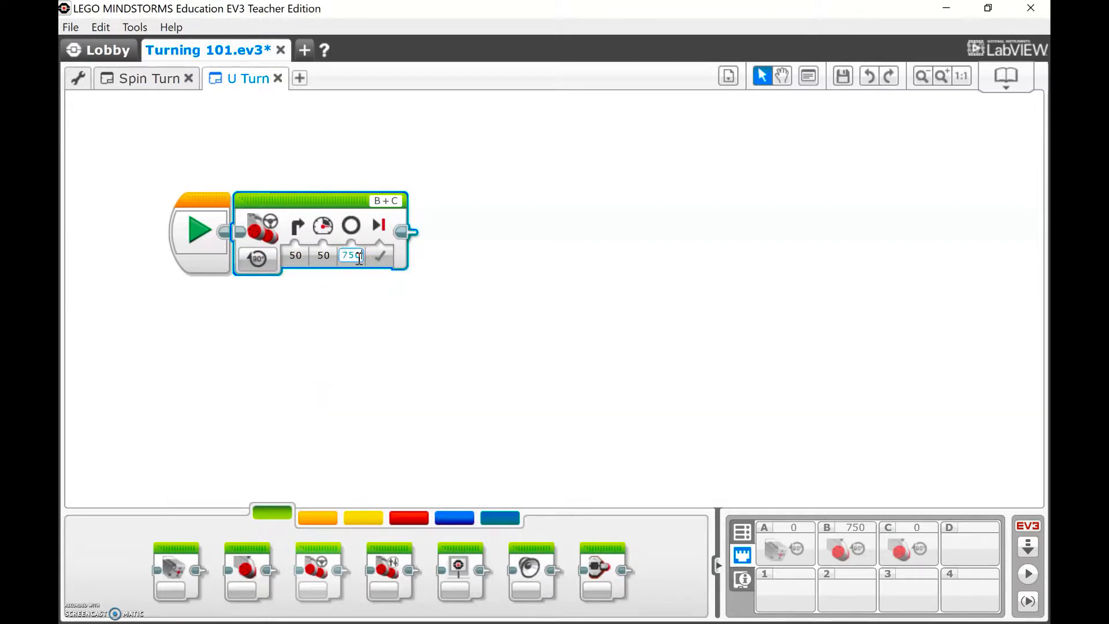
click(426, 299)
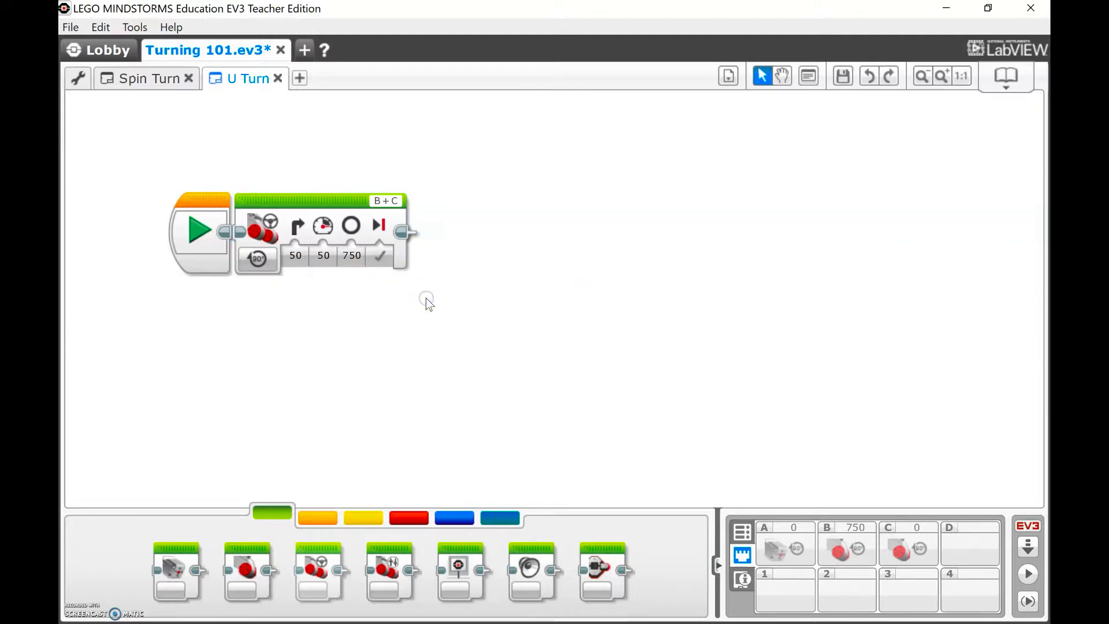